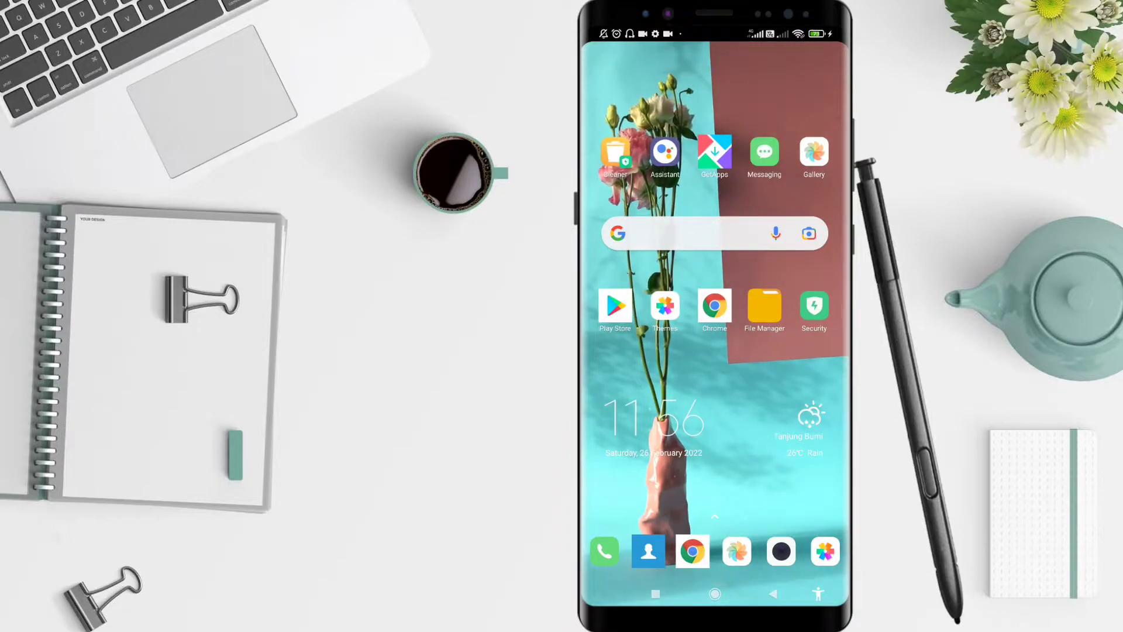
# Launch Canva from the Android app drawer
pyautogui.click(688, 421)
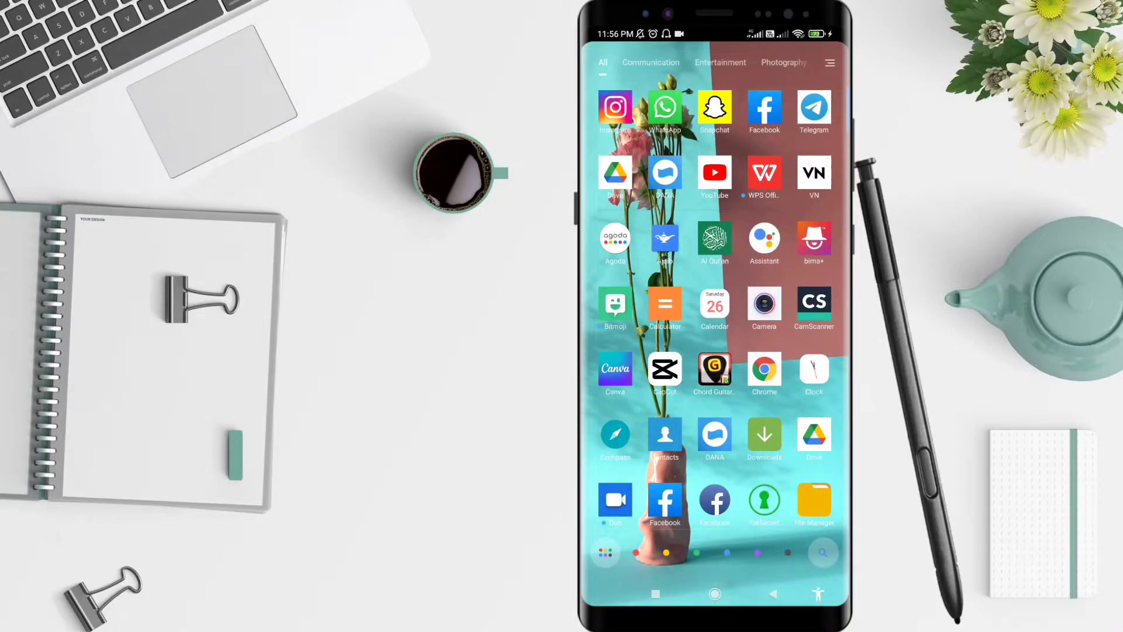
pyautogui.click(614, 368)
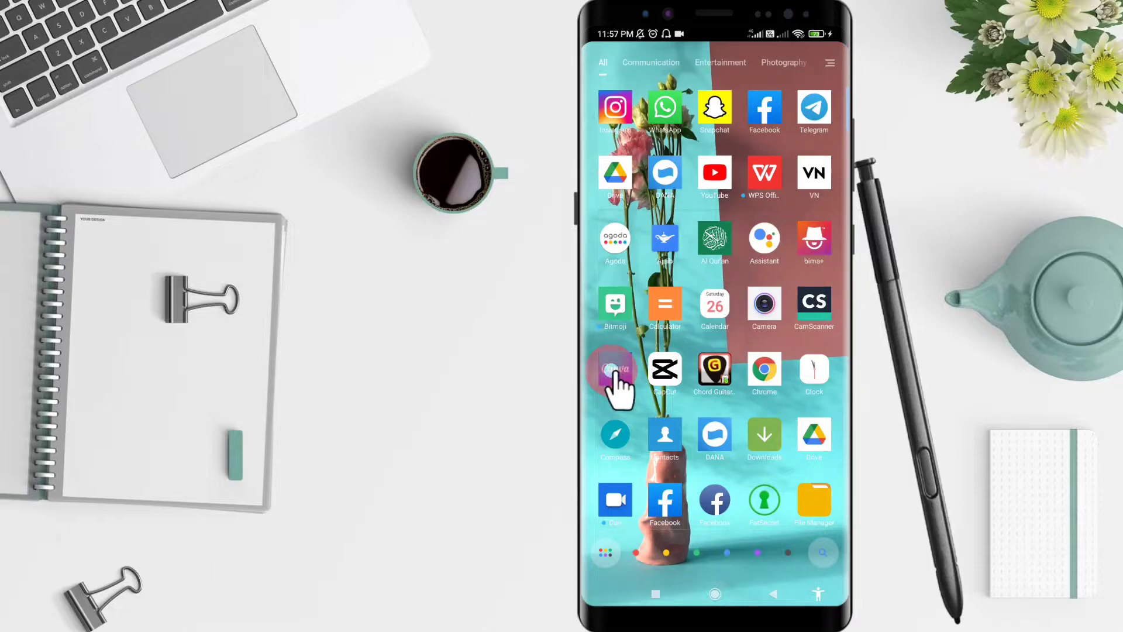
pyautogui.click(614, 369)
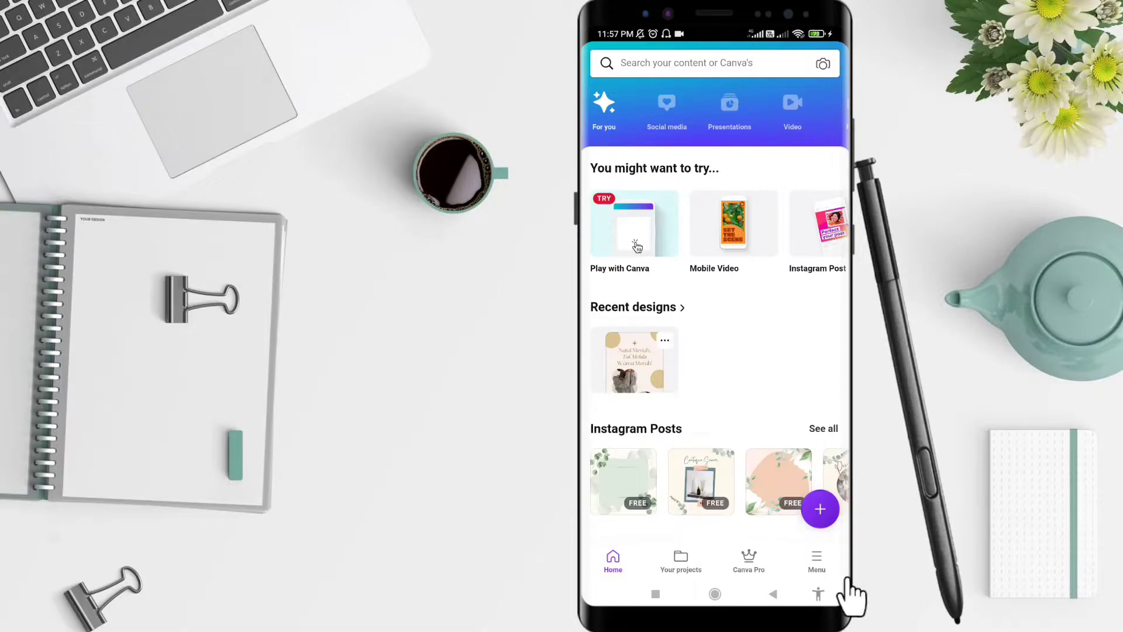
pyautogui.moveTo(838, 587)
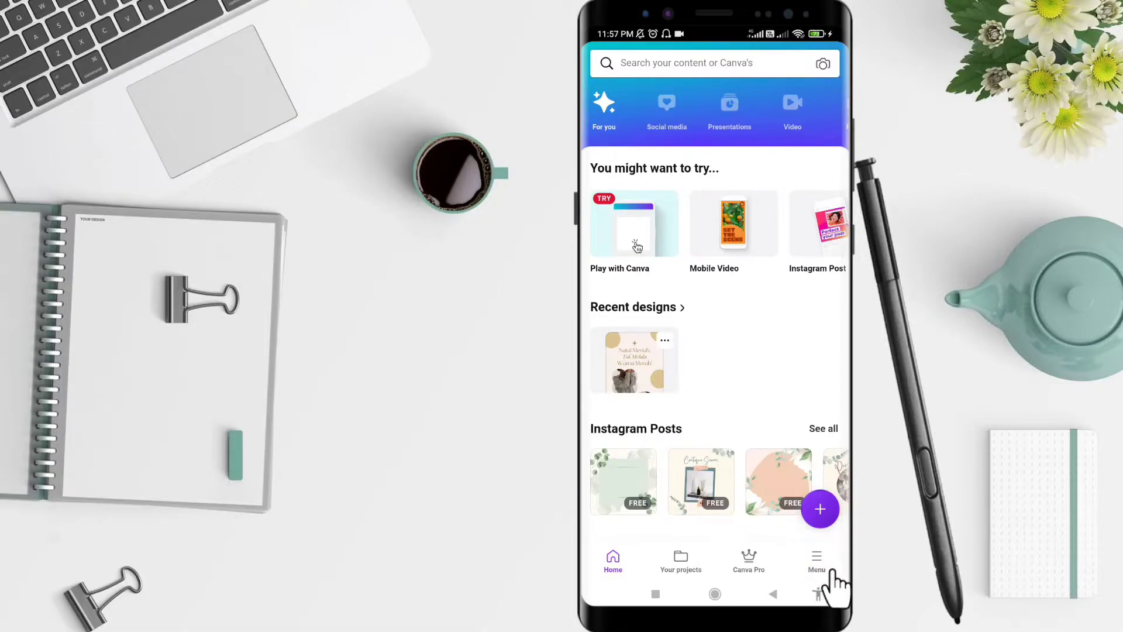
# Go through Canva's Menu tab into Settings
pyautogui.click(816, 560)
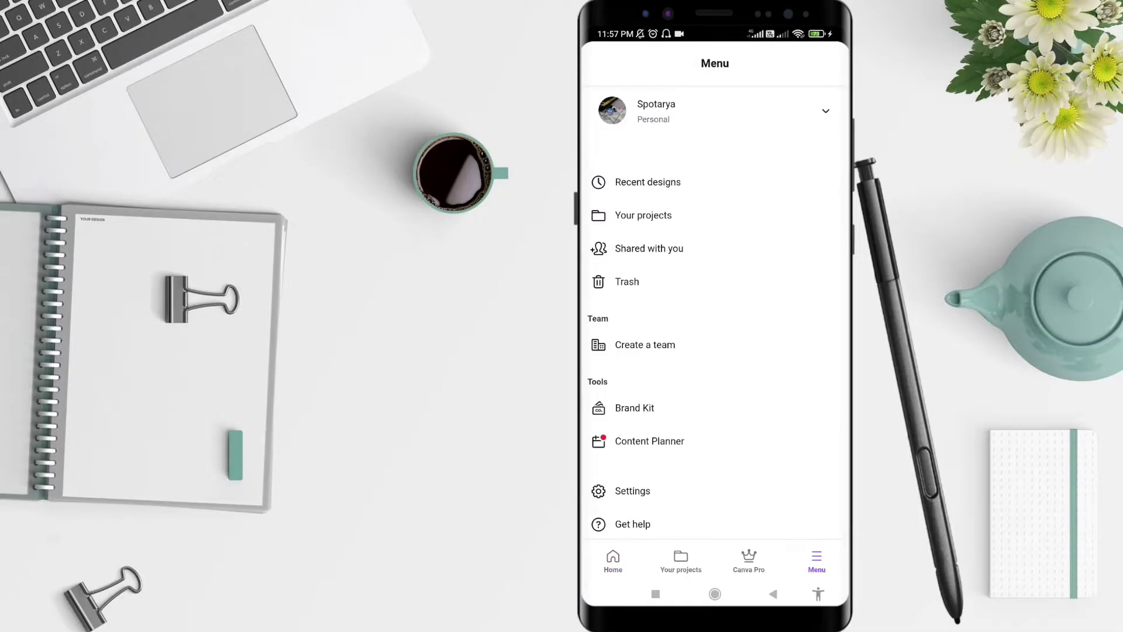
pyautogui.moveTo(637, 505)
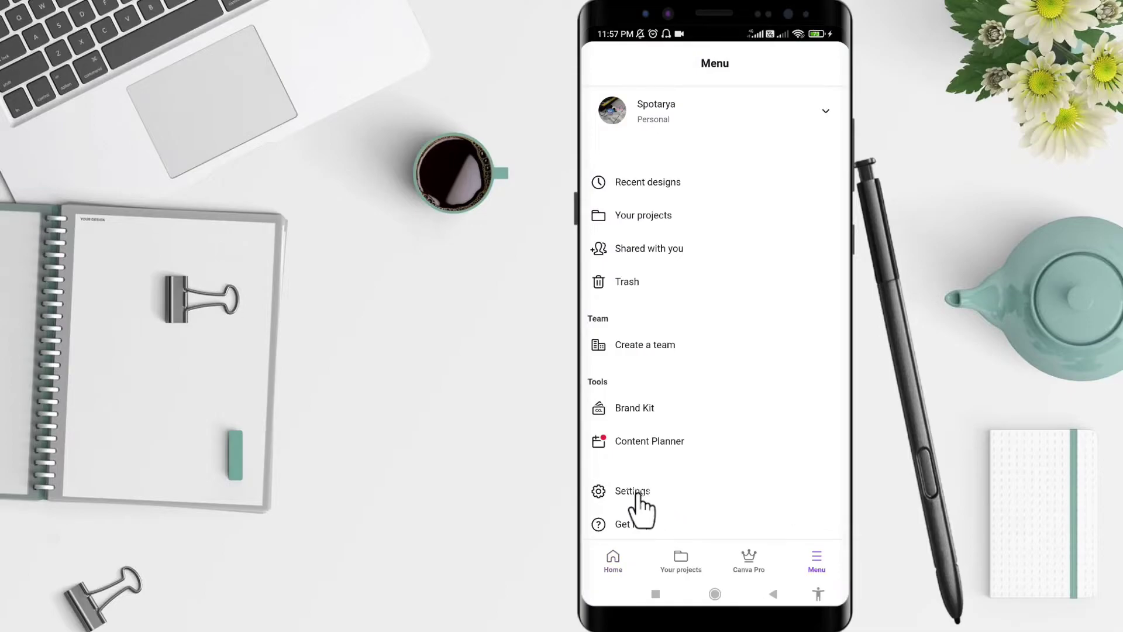
pyautogui.click(633, 491)
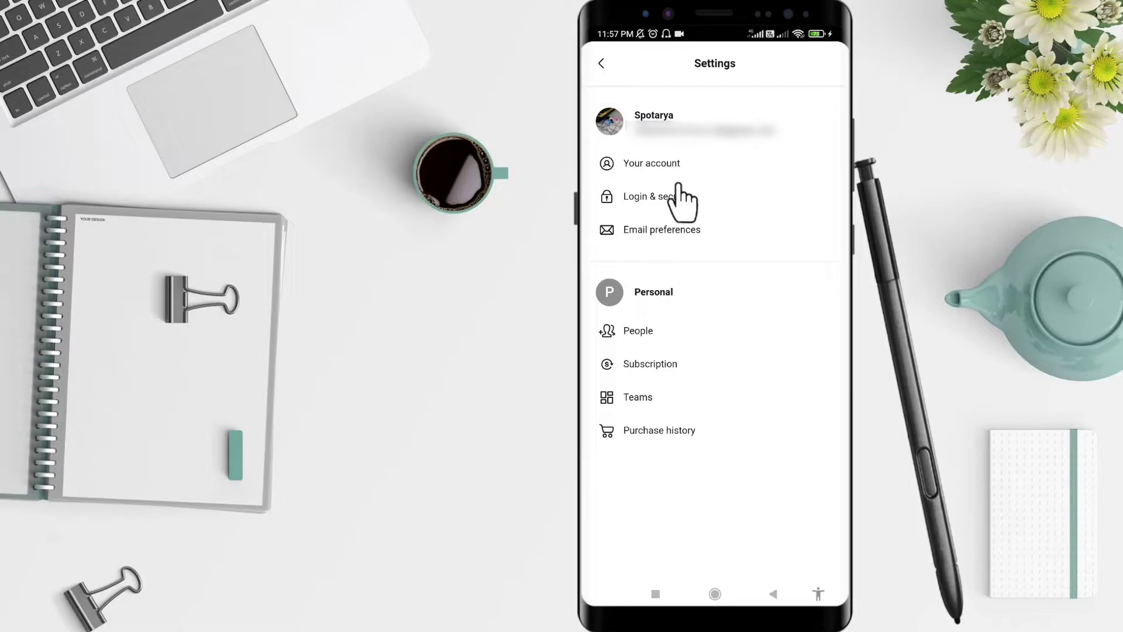
# Scroll the Your account settings down to the Theme options, where Light is selected
pyautogui.click(650, 163)
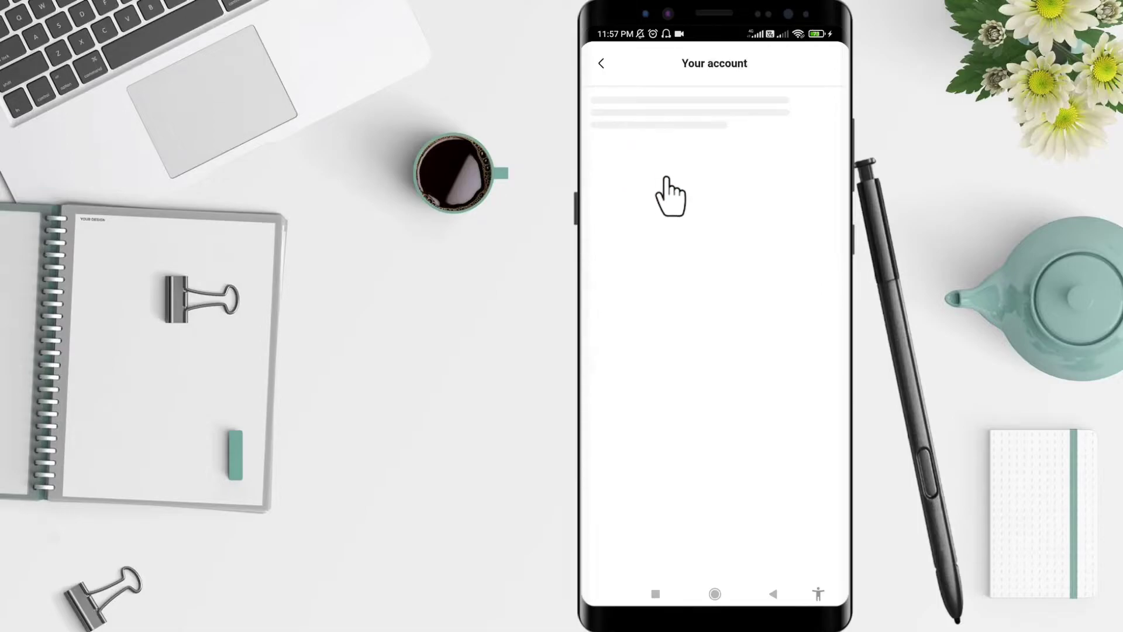
pyautogui.click(671, 195)
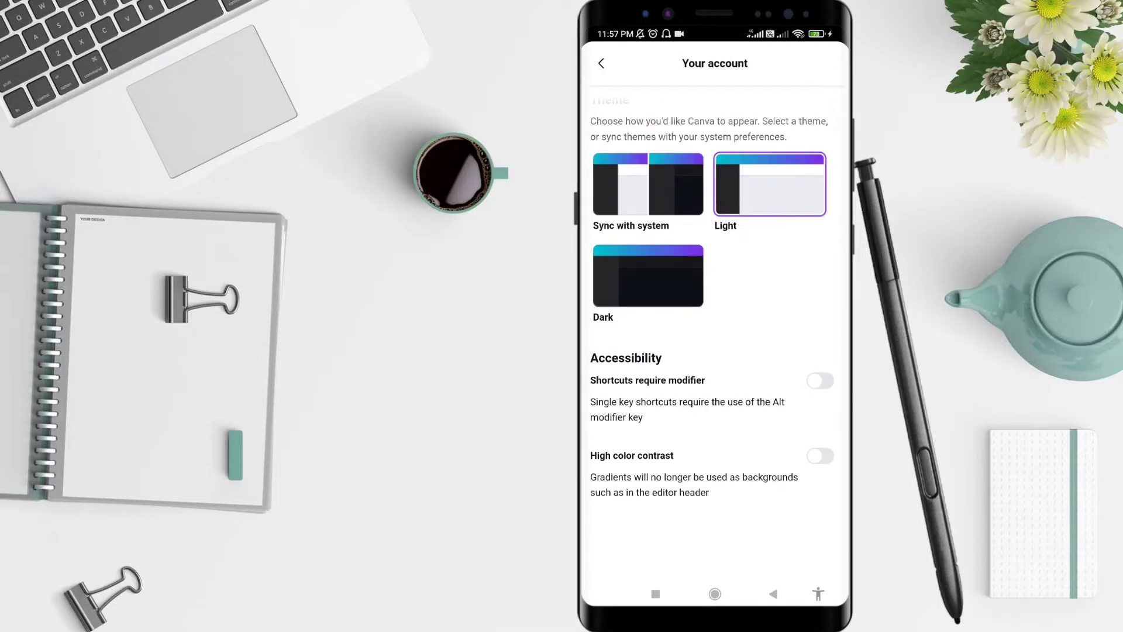
pyautogui.scroll(-3)
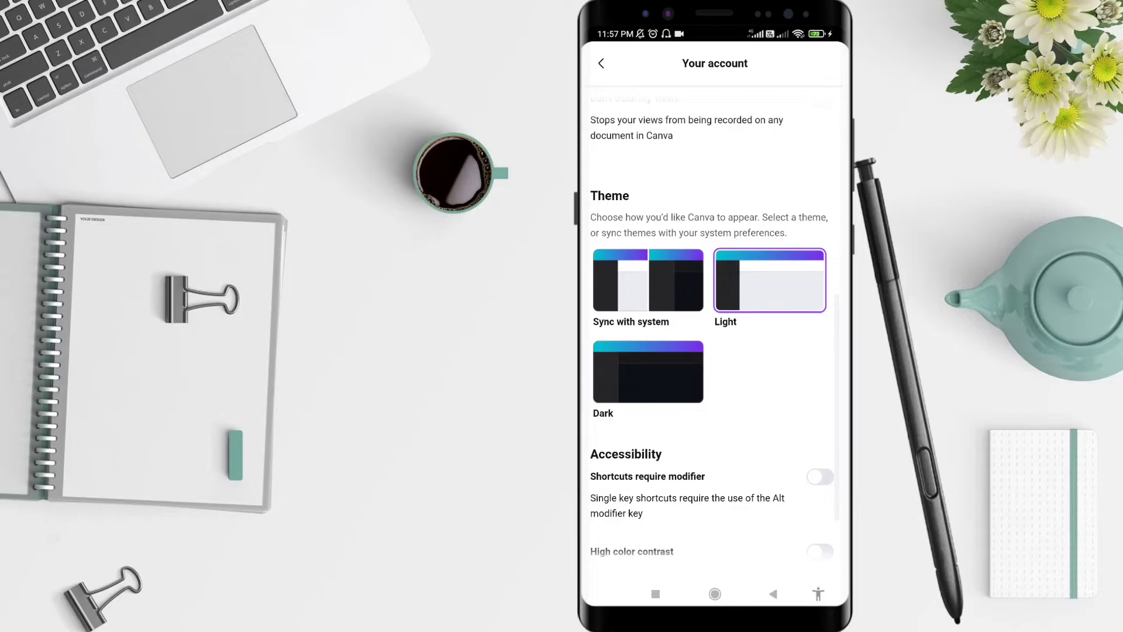
# Select the Dark theme in Canva, then go back to the Android home screen
pyautogui.click(647, 393)
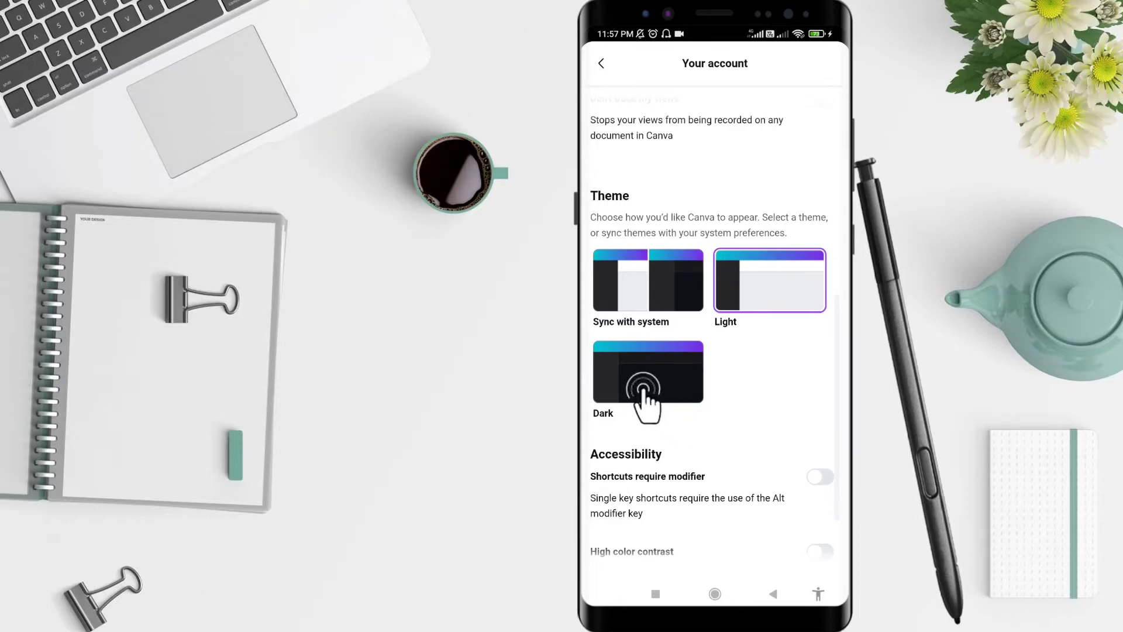
pyautogui.click(647, 373)
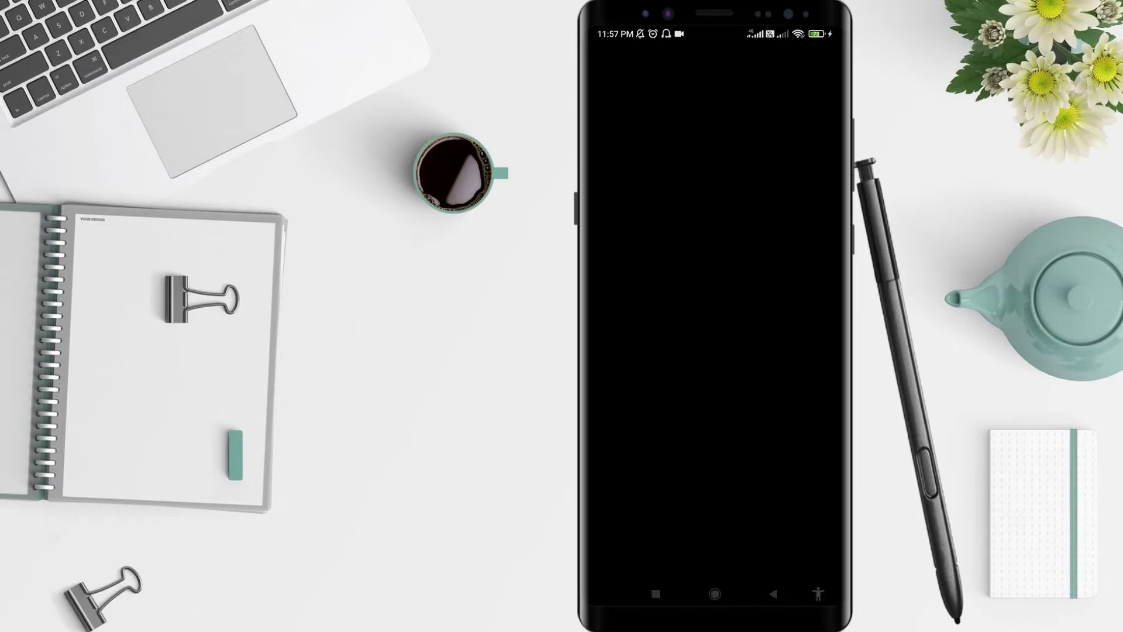
pyautogui.click(715, 311)
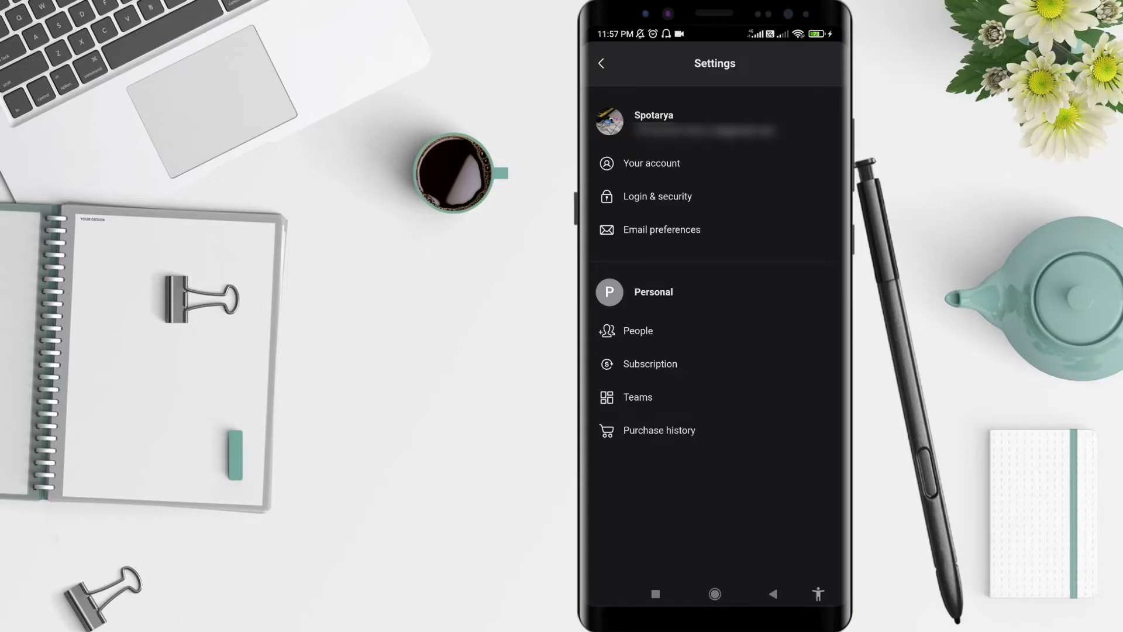
pyautogui.click(714, 594)
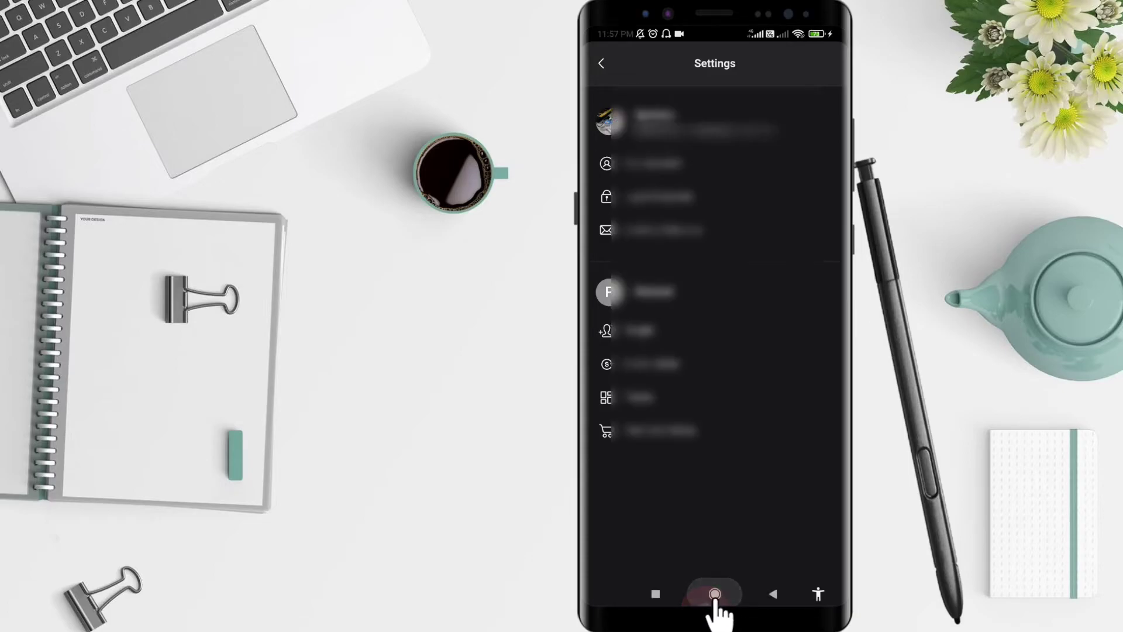
pyautogui.click(714, 594)
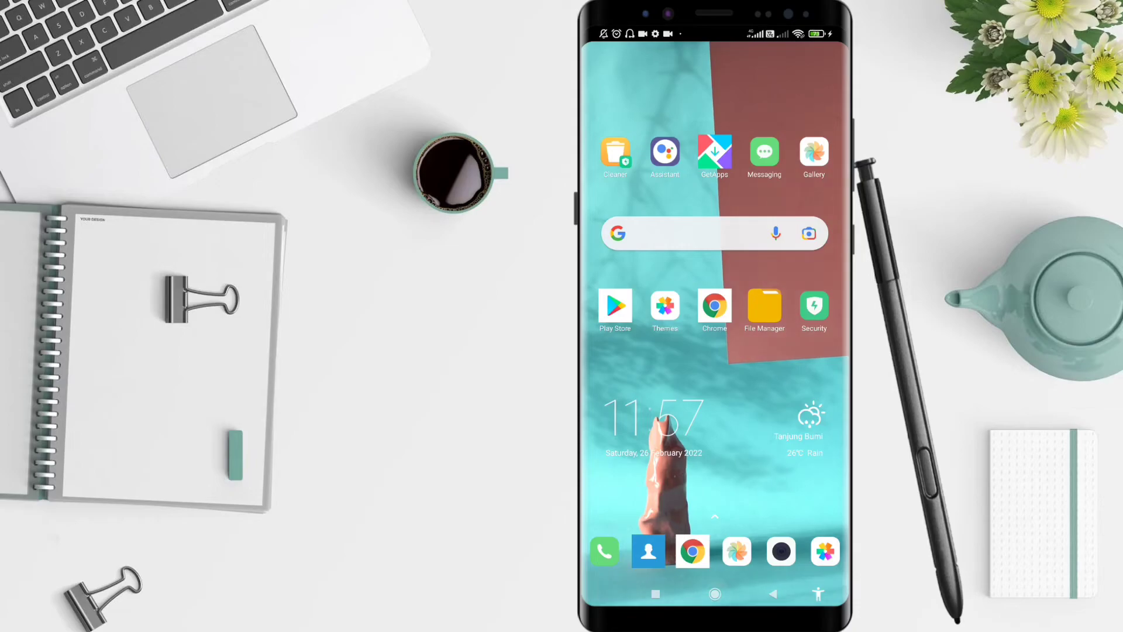